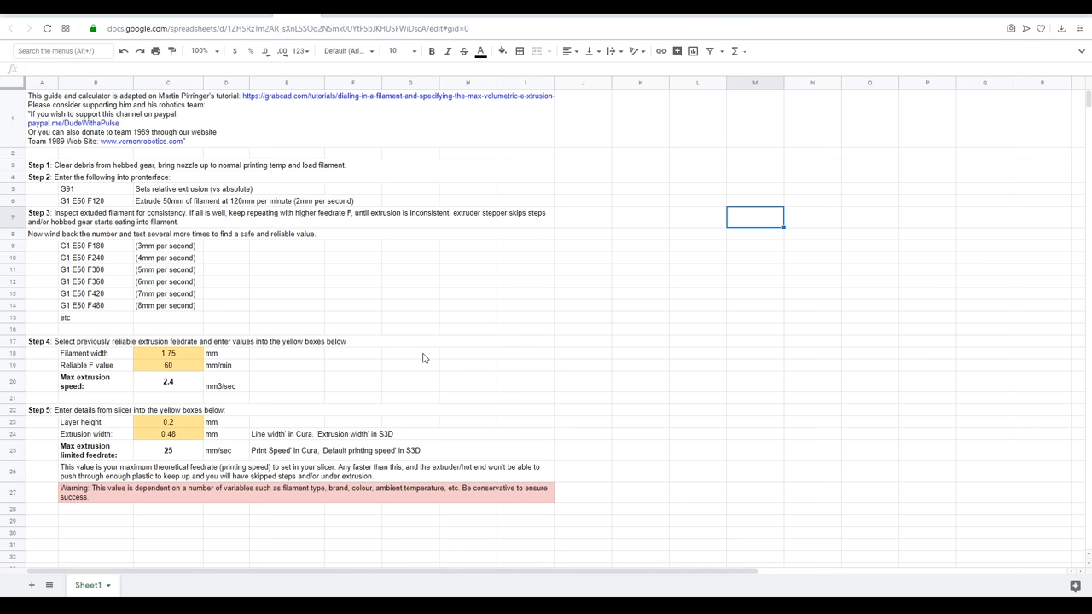
- Enter 420 as the reliable feedrate so max extrusion speed reads 16.8 mm³/sec, then view its formula
{"action": "left_click", "coordinate": [582, 281]}
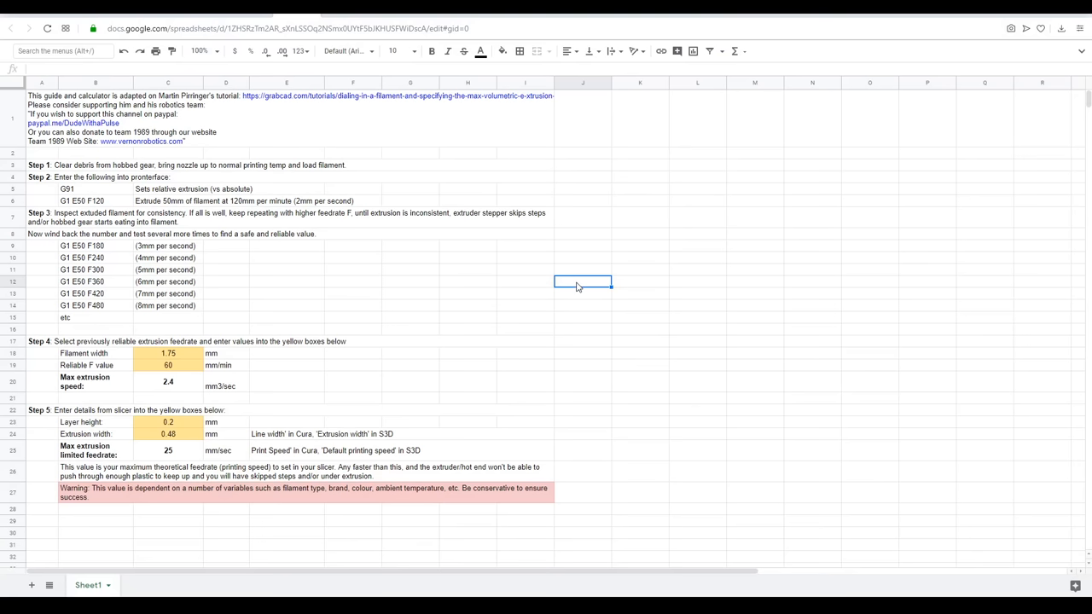
{"action": "left_click", "coordinate": [168, 354]}
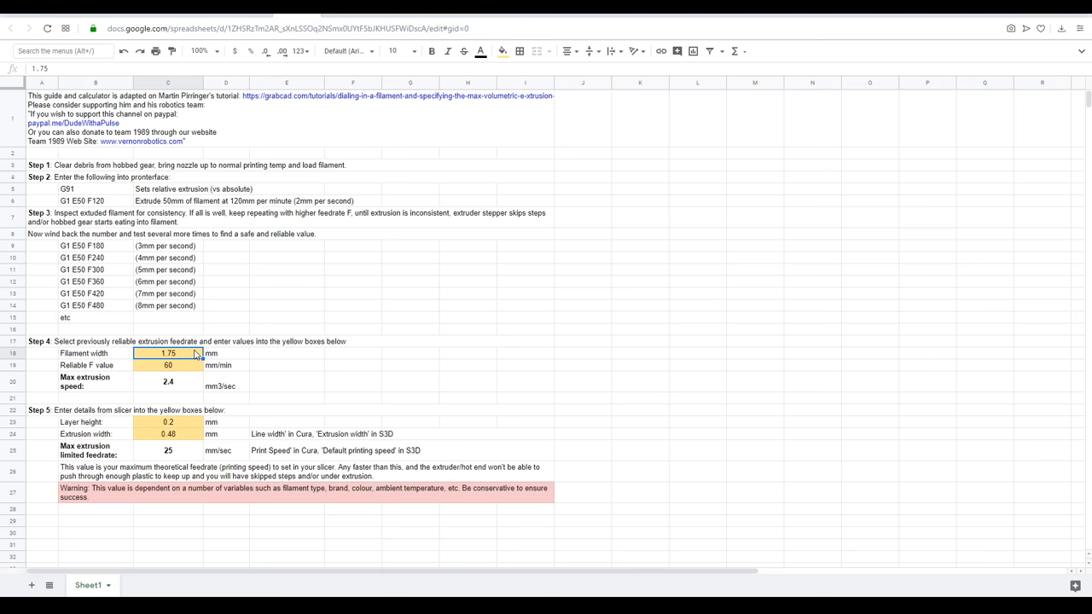
{"action": "type", "text": "42"}
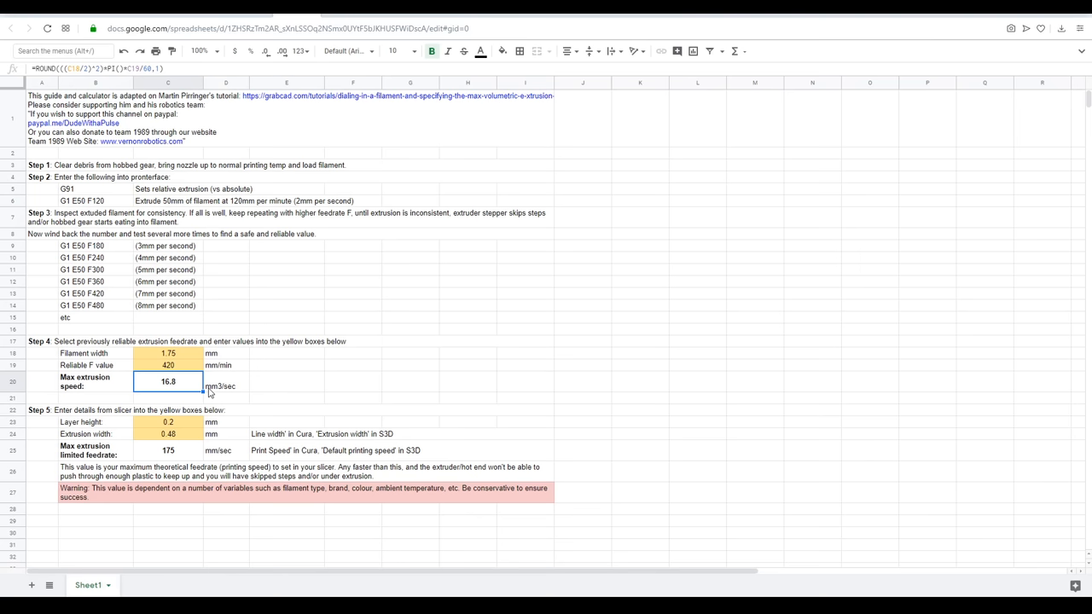
{"action": "left_click", "coordinate": [286, 421]}
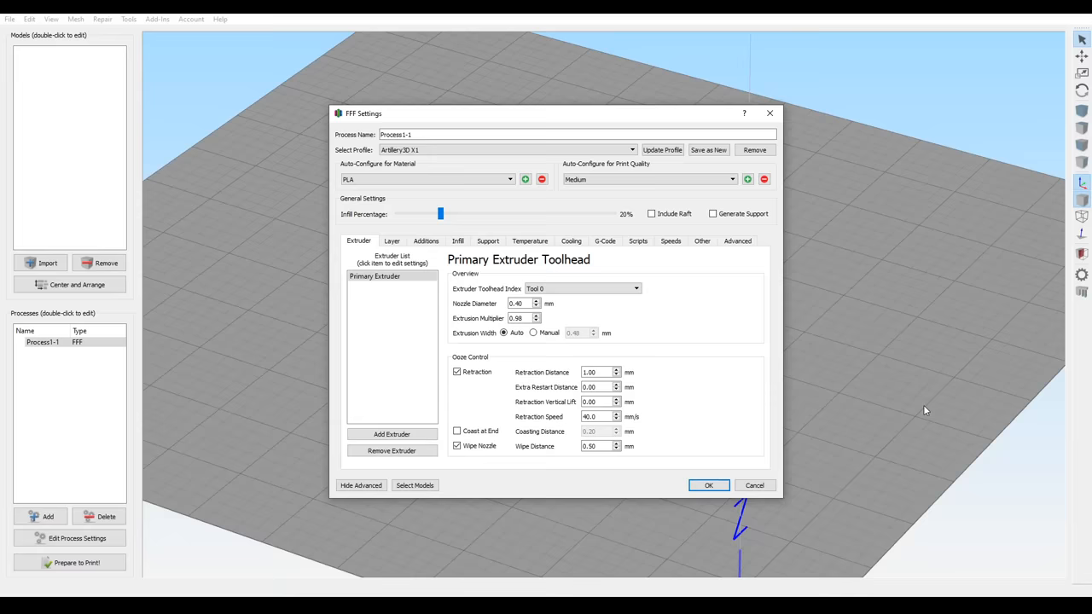
- Bring up the FFF process settings with the extruder's nozzle diameter and extrusion width
{"action": "left_click", "coordinate": [392, 240]}
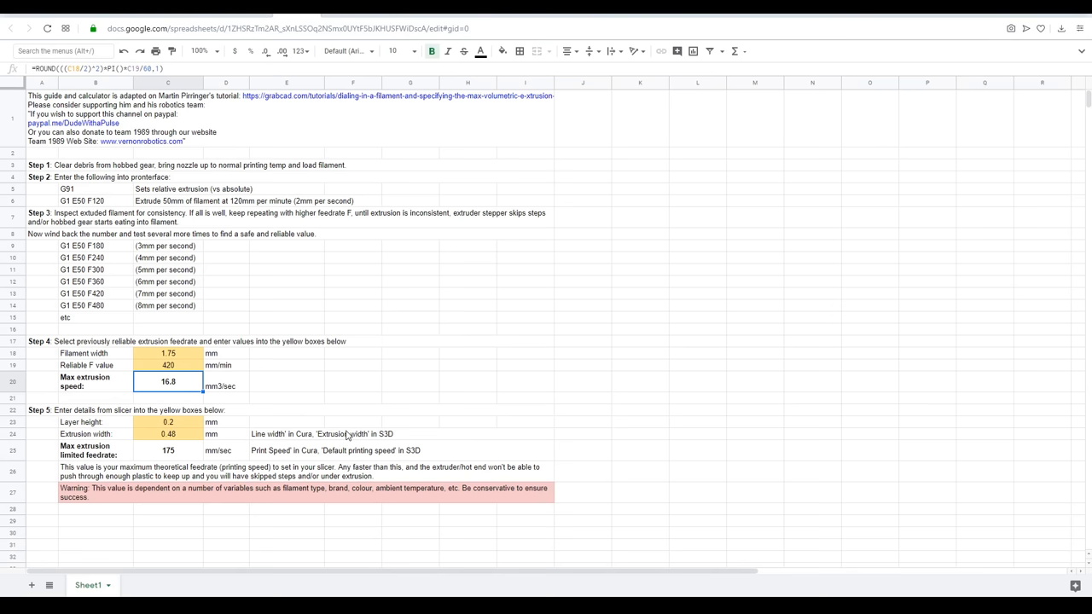
{"action": "left_click", "coordinate": [286, 422]}
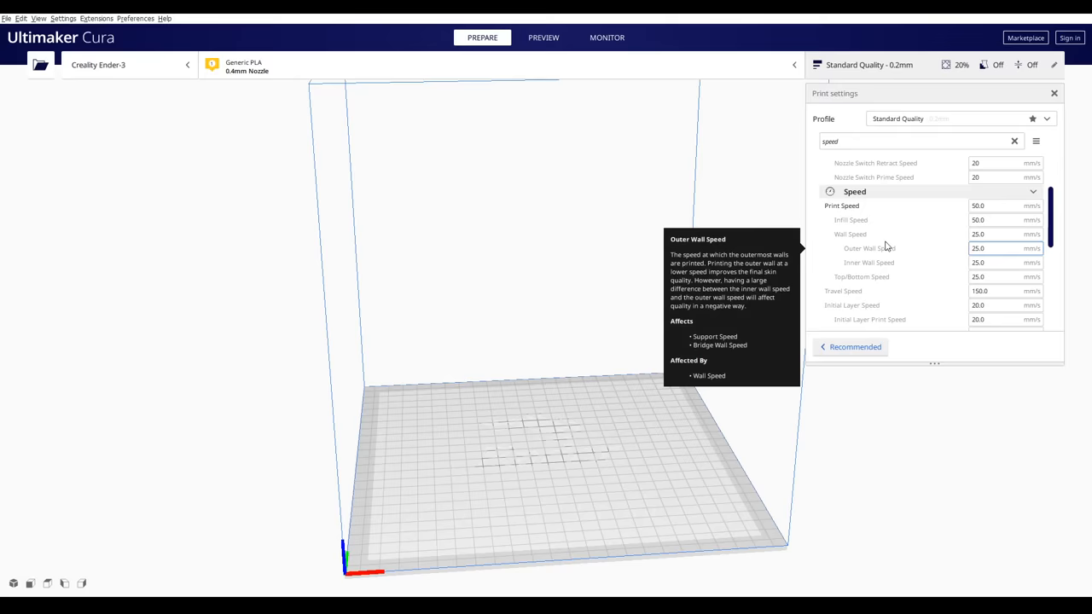
- Enter 90 in Cura's speed-related print settings
{"action": "type", "text": "90"}
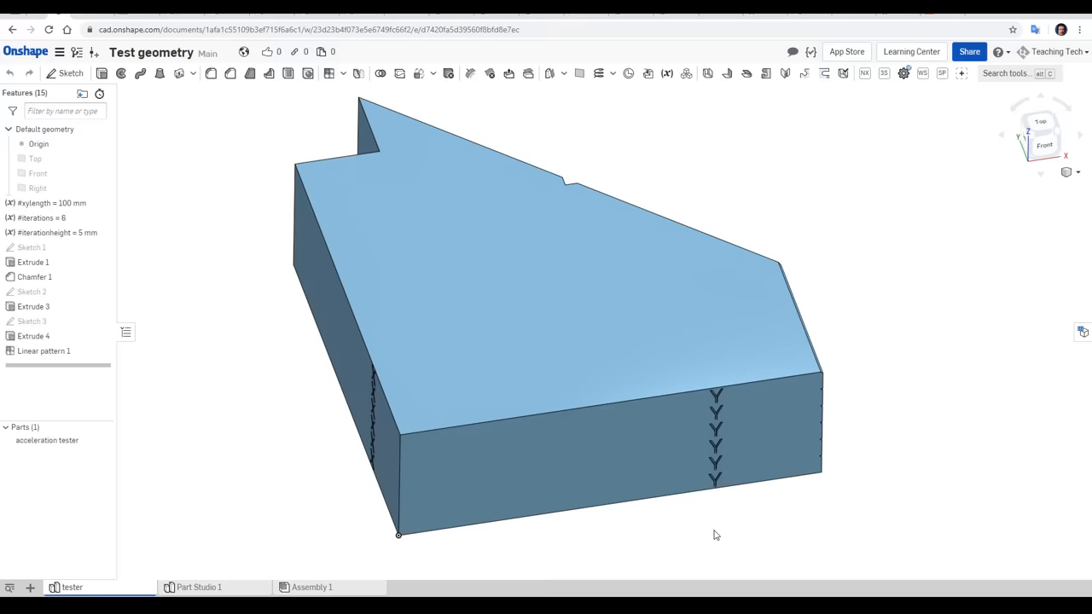
- Show the acceleration tester part in the Test geometry Part Studio
{"action": "left_click", "coordinate": [1041, 121]}
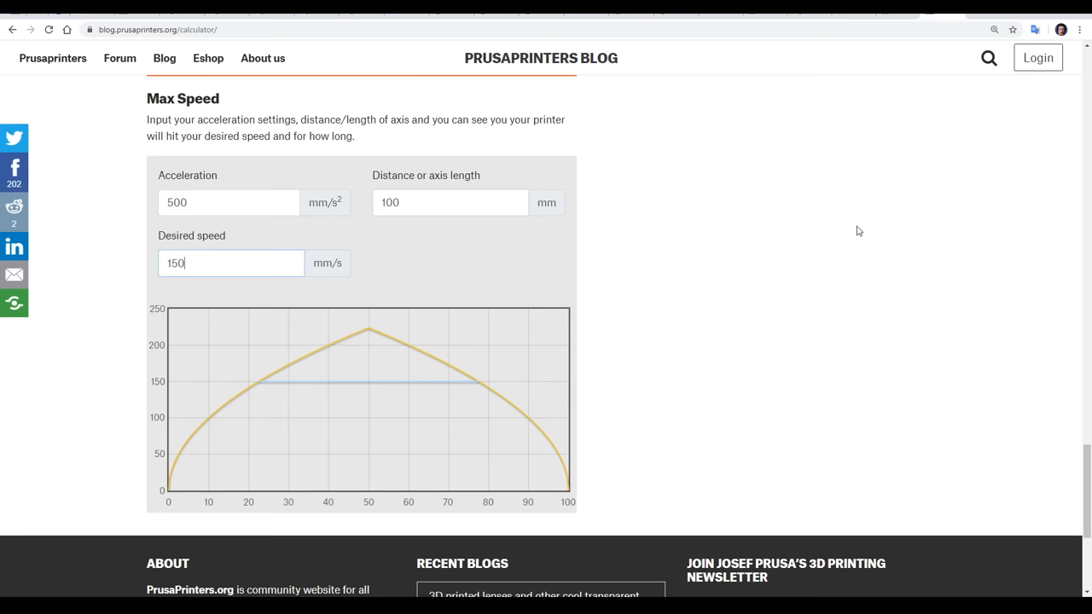
{"action": "mouse_move", "coordinate": [870, 240]}
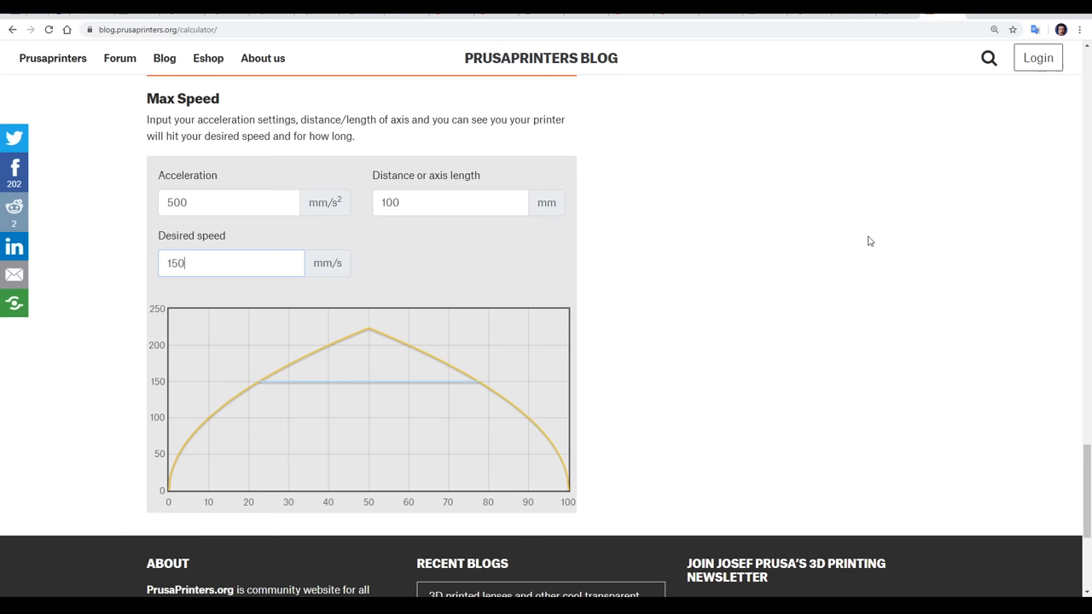
- Edit the acceleration field of the max speed calculator (500 mm/s², 100 mm, 150 mm/s)
{"action": "left_click", "coordinate": [228, 201]}
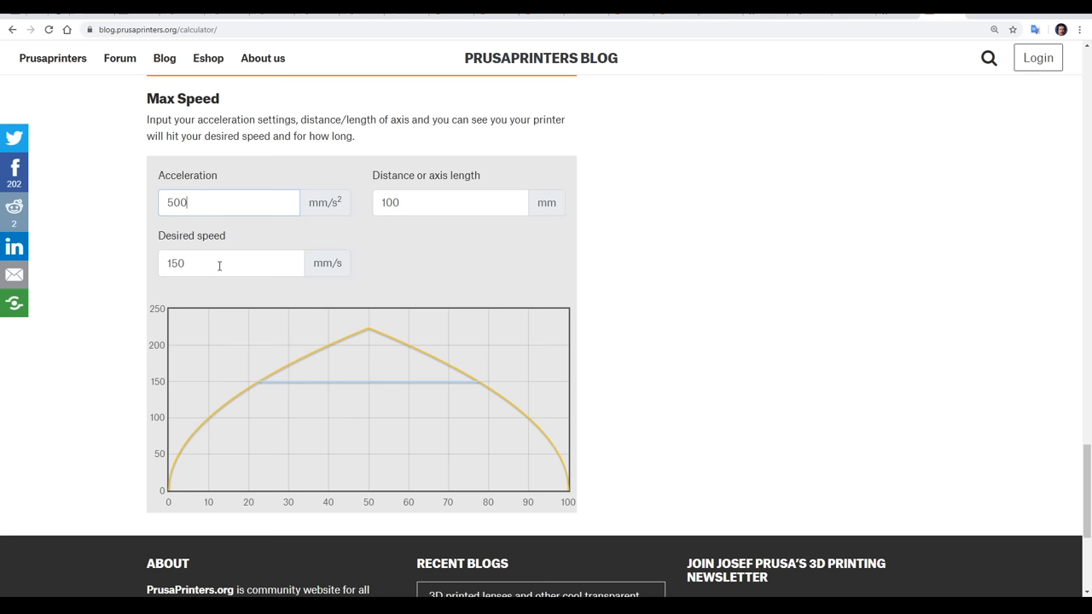
{"action": "mouse_move", "coordinate": [265, 389]}
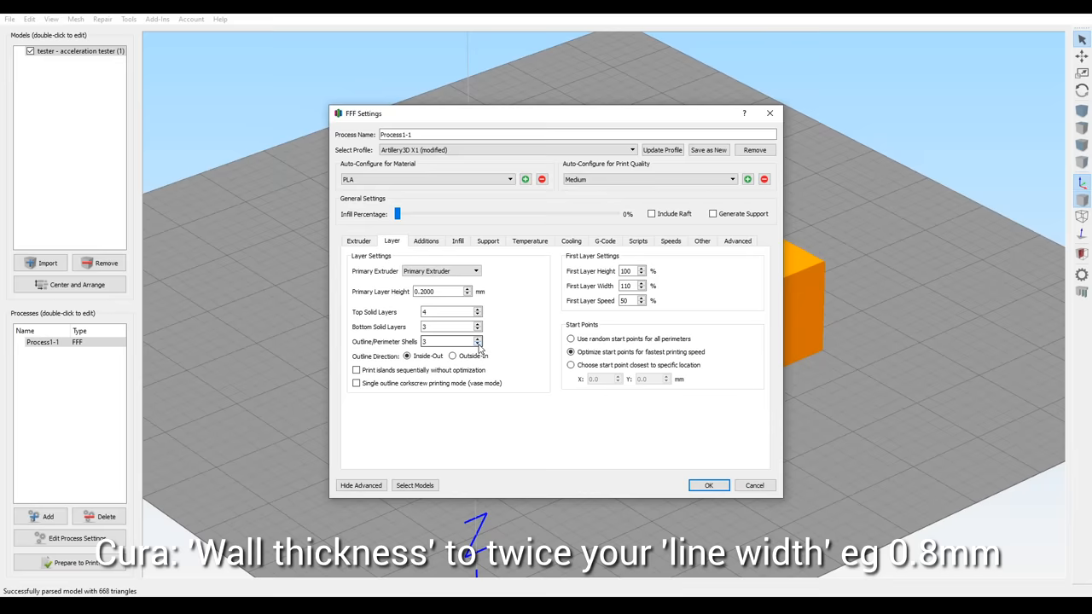
- Review the outline perimeter shell count, then the skirt, raft and brim additions
{"action": "left_click", "coordinate": [426, 241]}
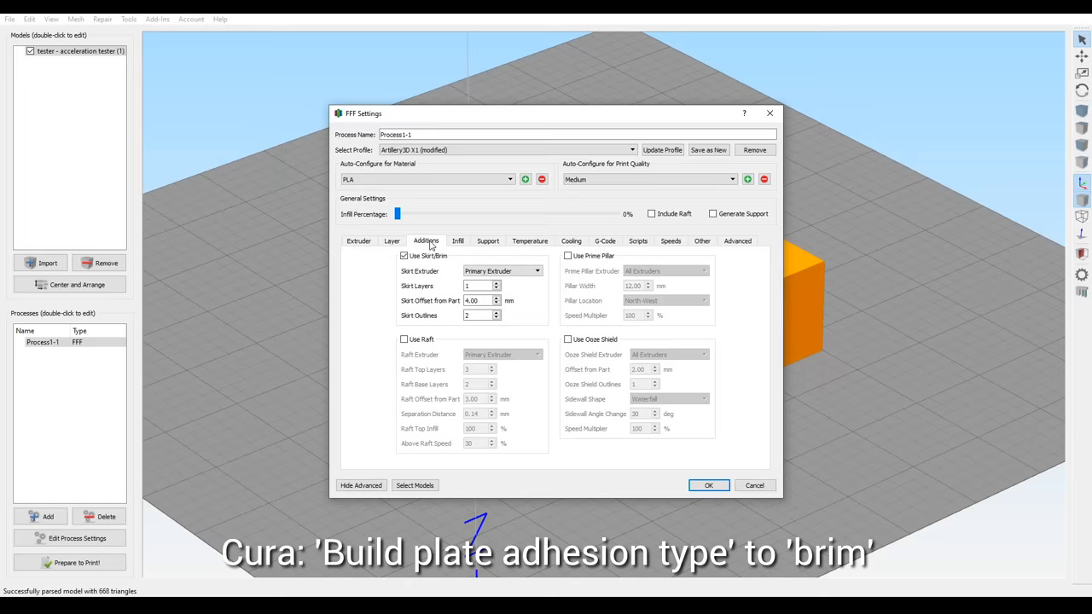
{"action": "left_click", "coordinate": [707, 485]}
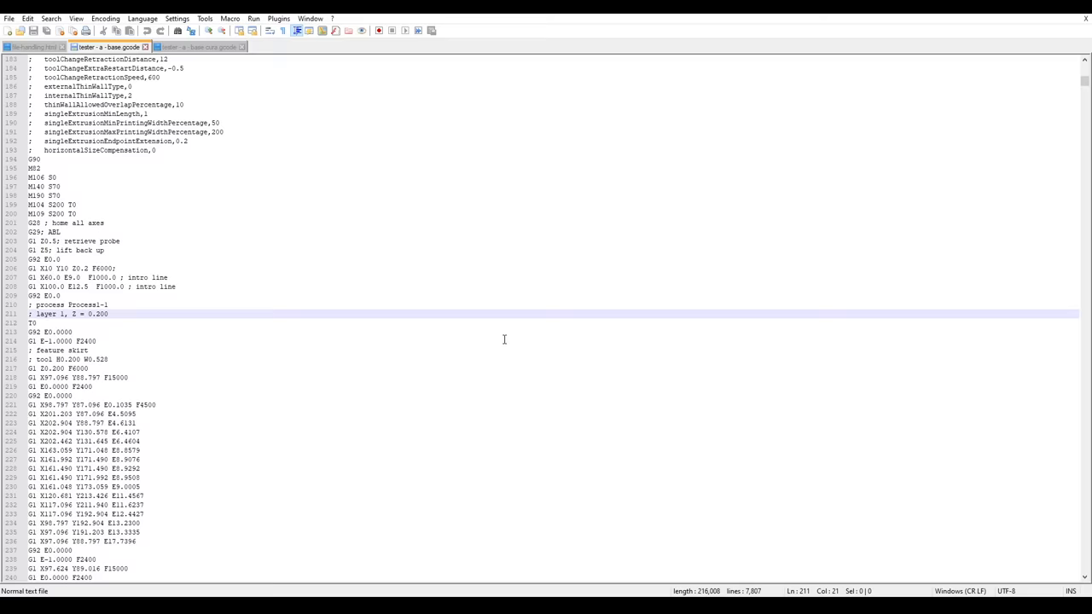
- Insert M201 X3000 Y3000 and M204 P400 on new lines under the '; layer 1' comment
{"action": "scroll", "scroll_direction": "down", "scroll_amount": 3}
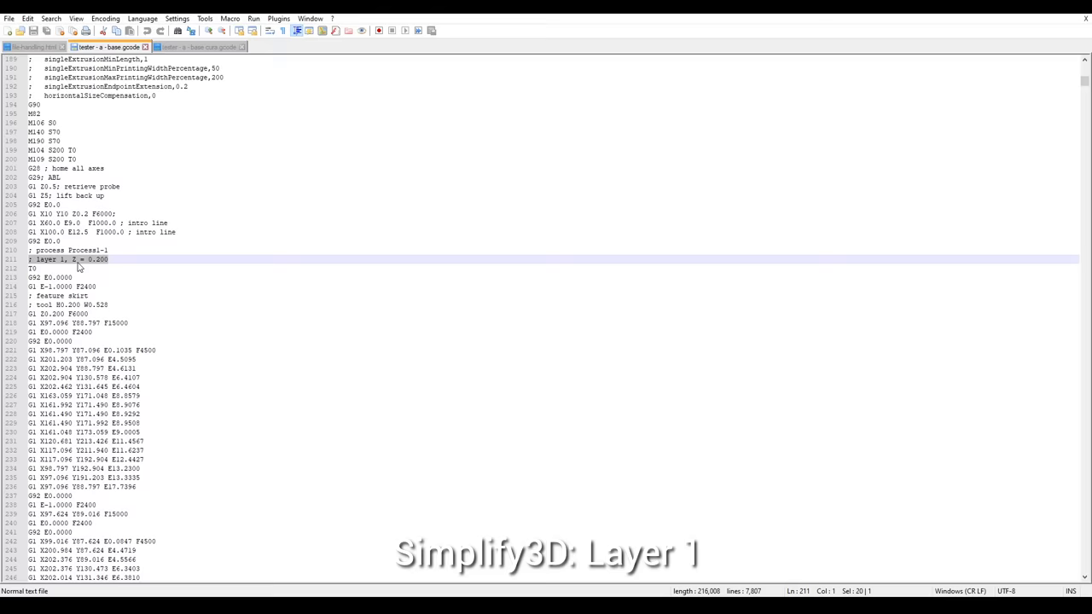
{"action": "key", "text": "Enter"}
{"action": "type", "text": "M201 X3000 Y3000"}
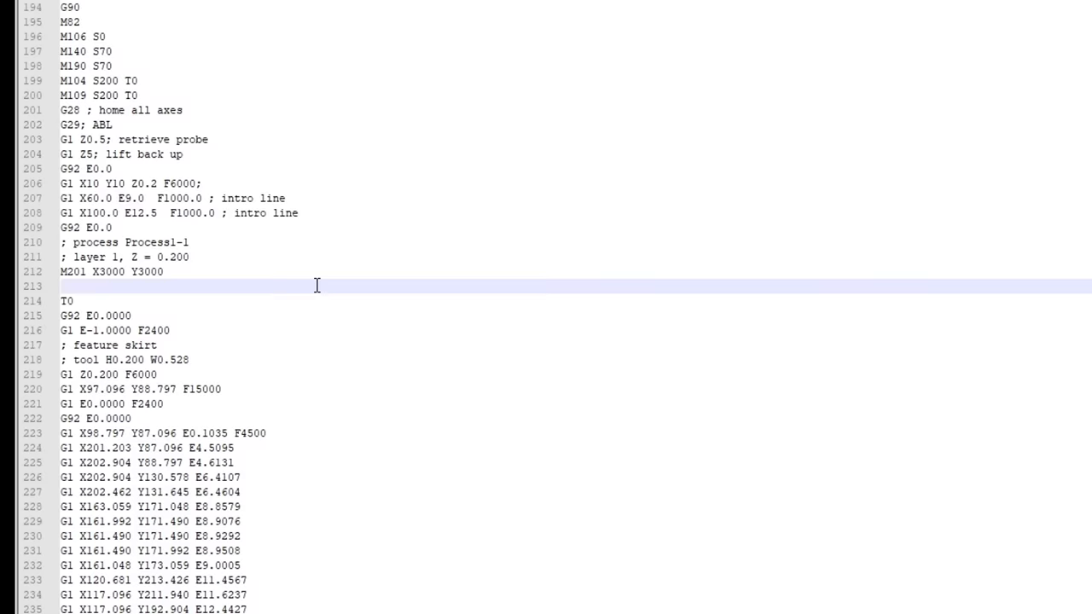
{"action": "type", "text": "M204 P400"}
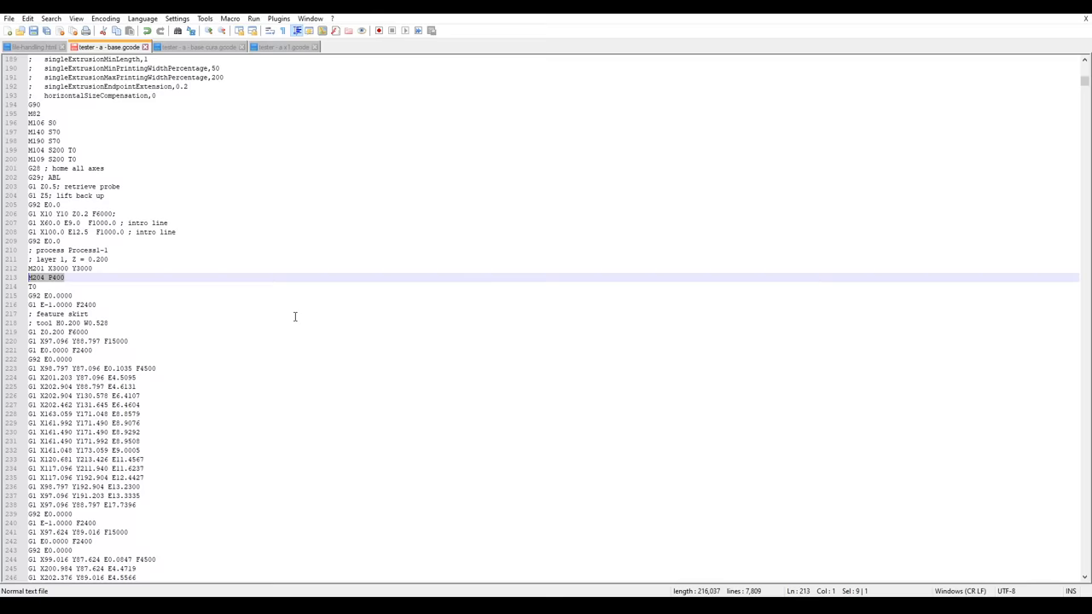
- Find the 'z = 5' layer comment and add an M204 P line below it
{"action": "key", "text": "ctrl+f"}
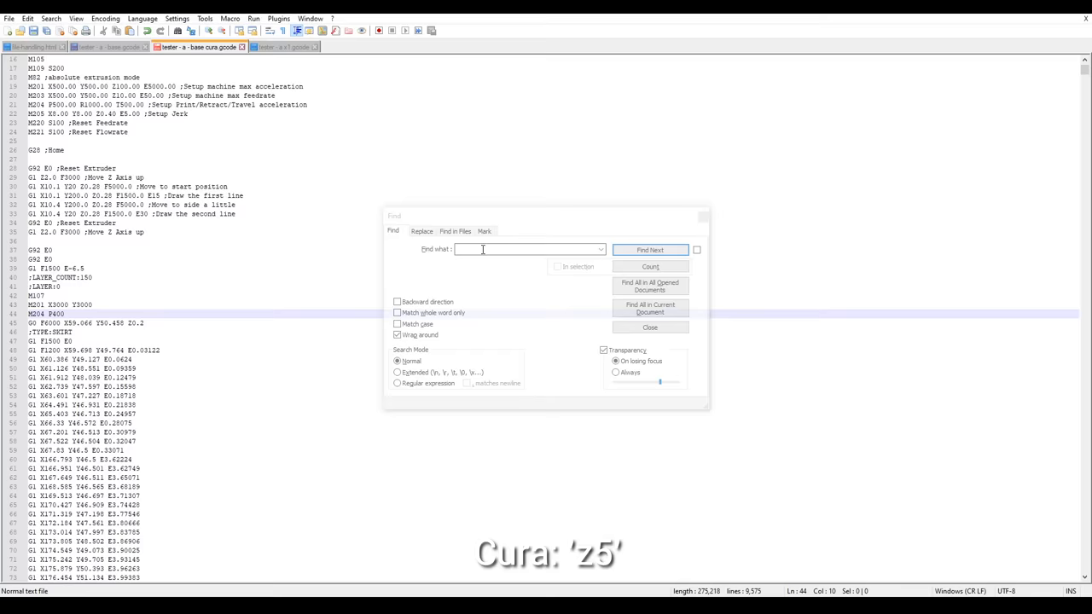
{"action": "type", "text": "z = 5"}
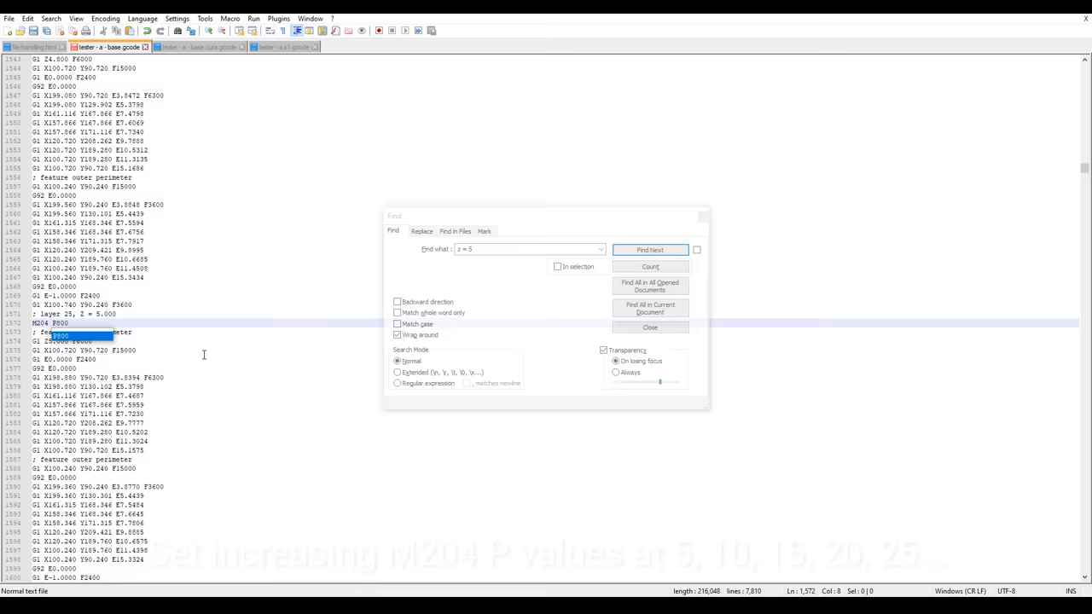
{"action": "left_click", "coordinate": [648, 249]}
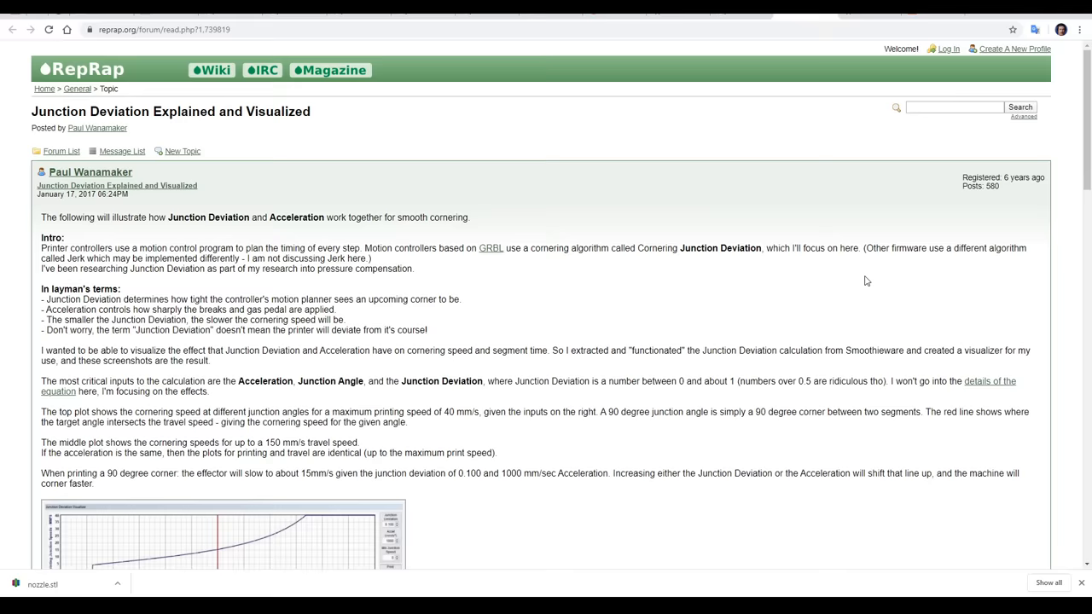
- Scroll through the 'Junction Deviation Explained and Visualized' forum thread
{"action": "scroll", "scroll_direction": "down", "scroll_amount": 3}
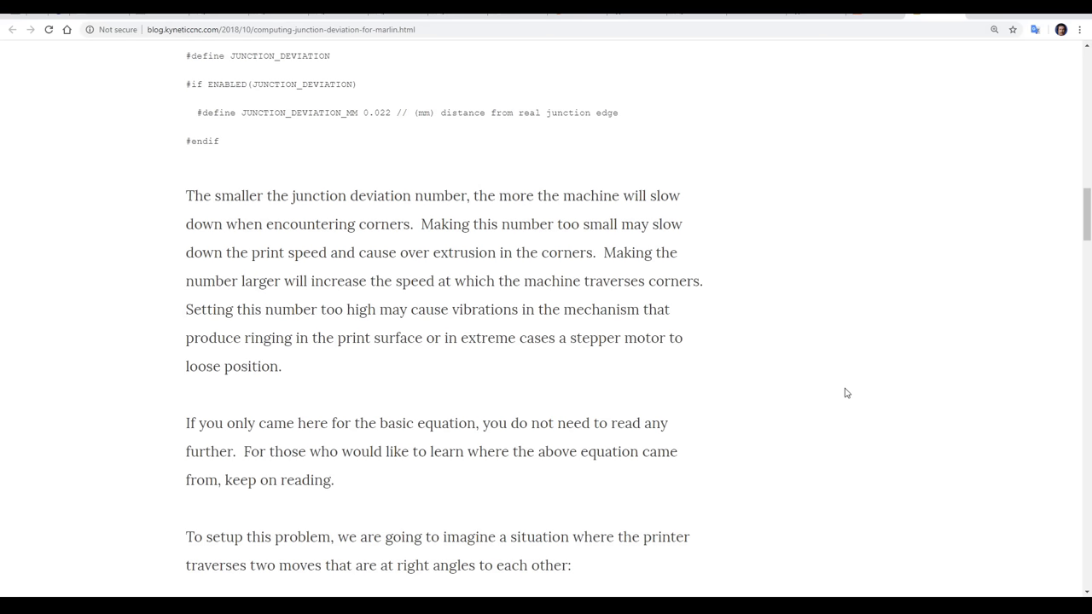
{"action": "mouse_move", "coordinate": [835, 361]}
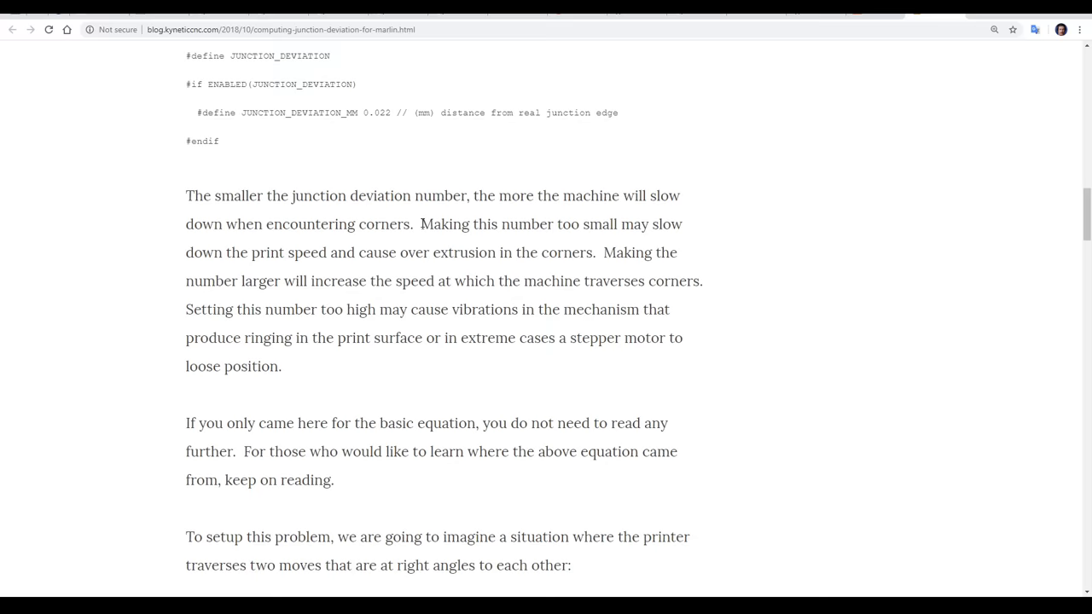
- Highlight the JUNCTION_DEVIATION_MM 0.022 passage explaining its cornering-speed effect
{"action": "left_click_drag", "start_coordinate": [186, 308], "coordinate": [317, 338]}
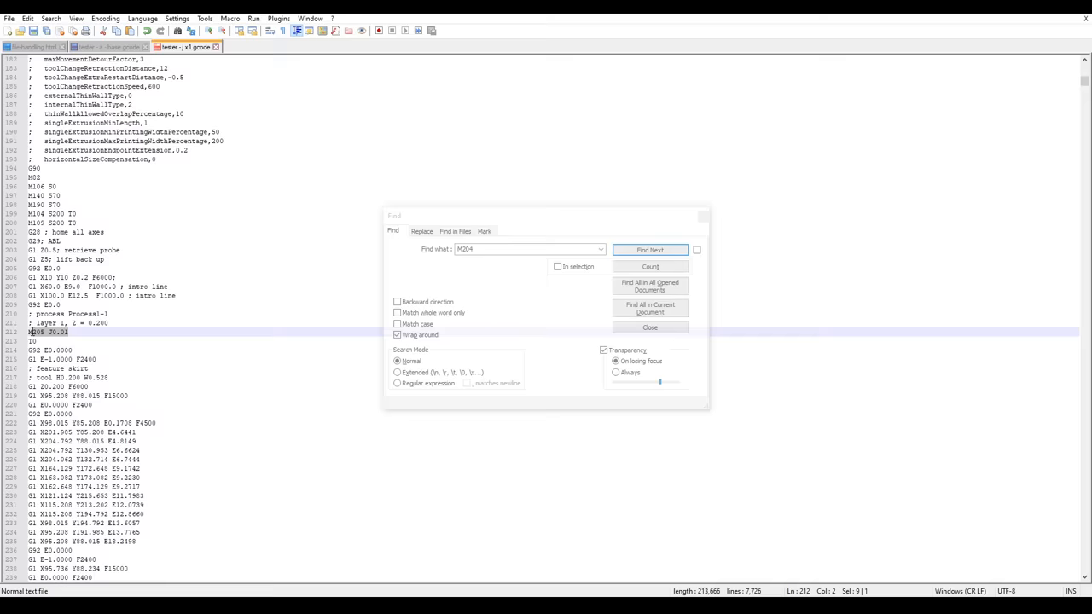
- Switch to the other G-code file's tab to locate its M204 acceleration command
{"action": "left_click", "coordinate": [648, 249]}
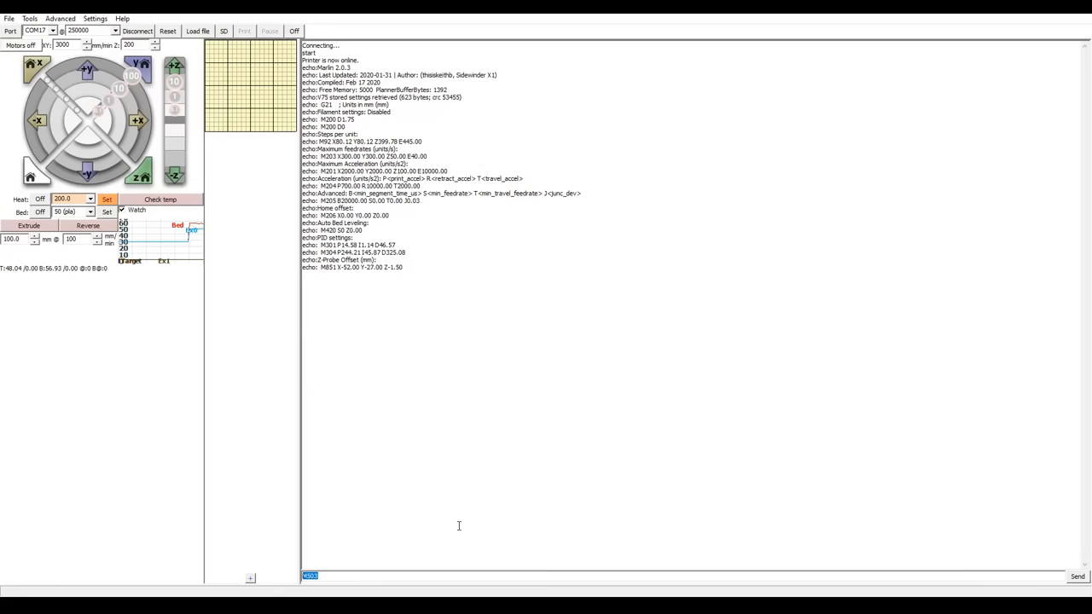
- Start an M20x command in the Pronterface command box after reading the echoed settings
{"action": "type", "text": "M20"}
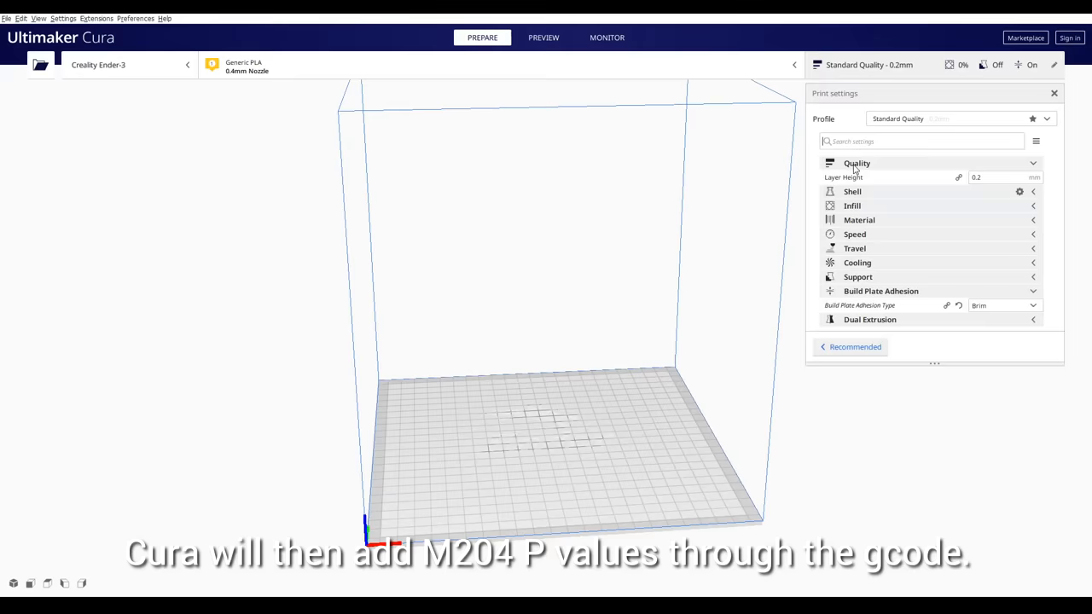
- Filter Cura's settings by 'accel' and enable Acceleration Control at 500 mm/s²
{"action": "type", "text": "accel"}
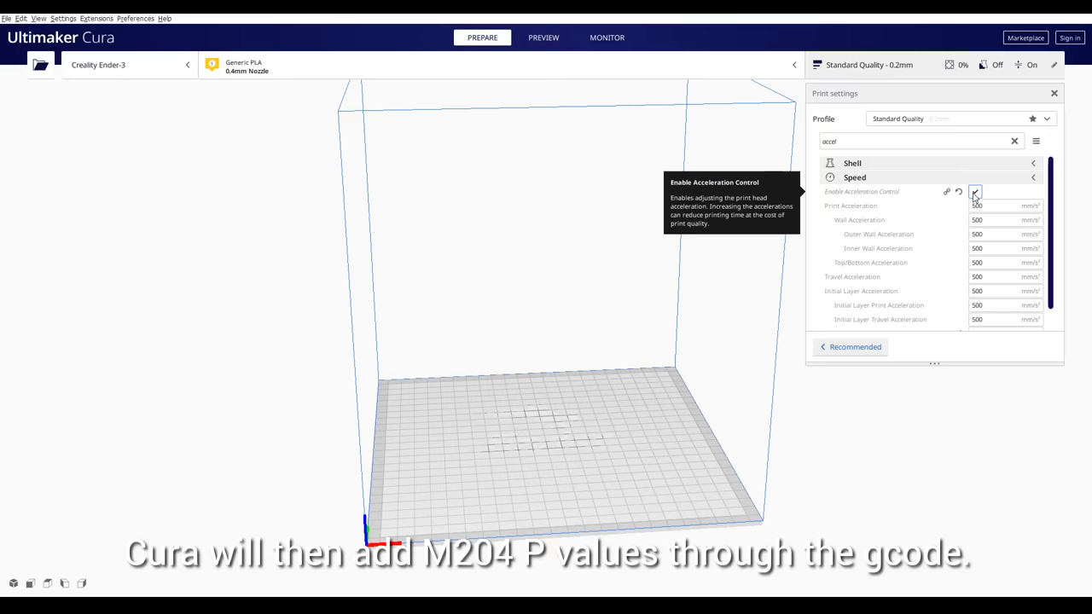
{"action": "left_click", "coordinate": [543, 38]}
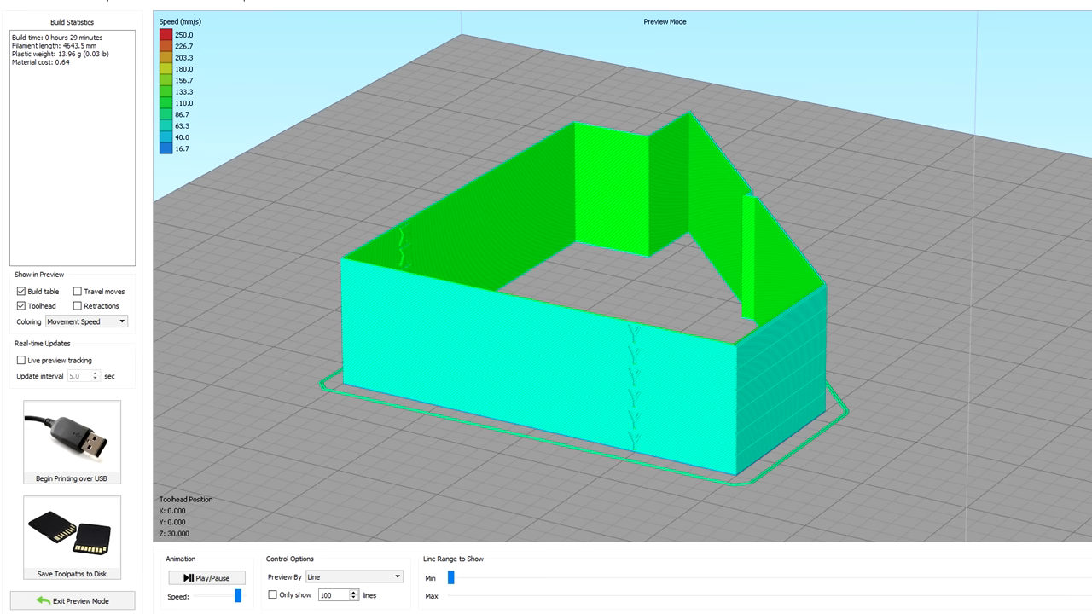